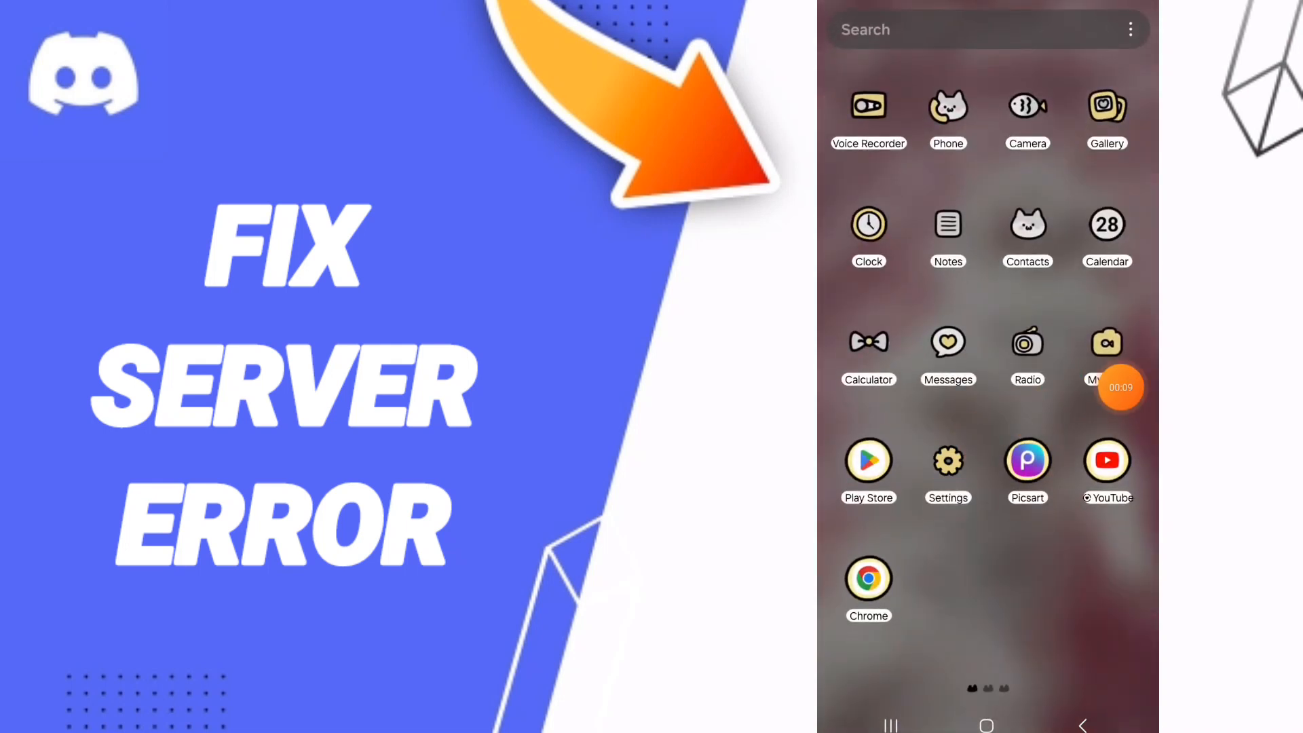
Step: Launch Settings from the home screen and scroll down to the Apps section
{"action": "left_click", "coordinate": [948, 460]}
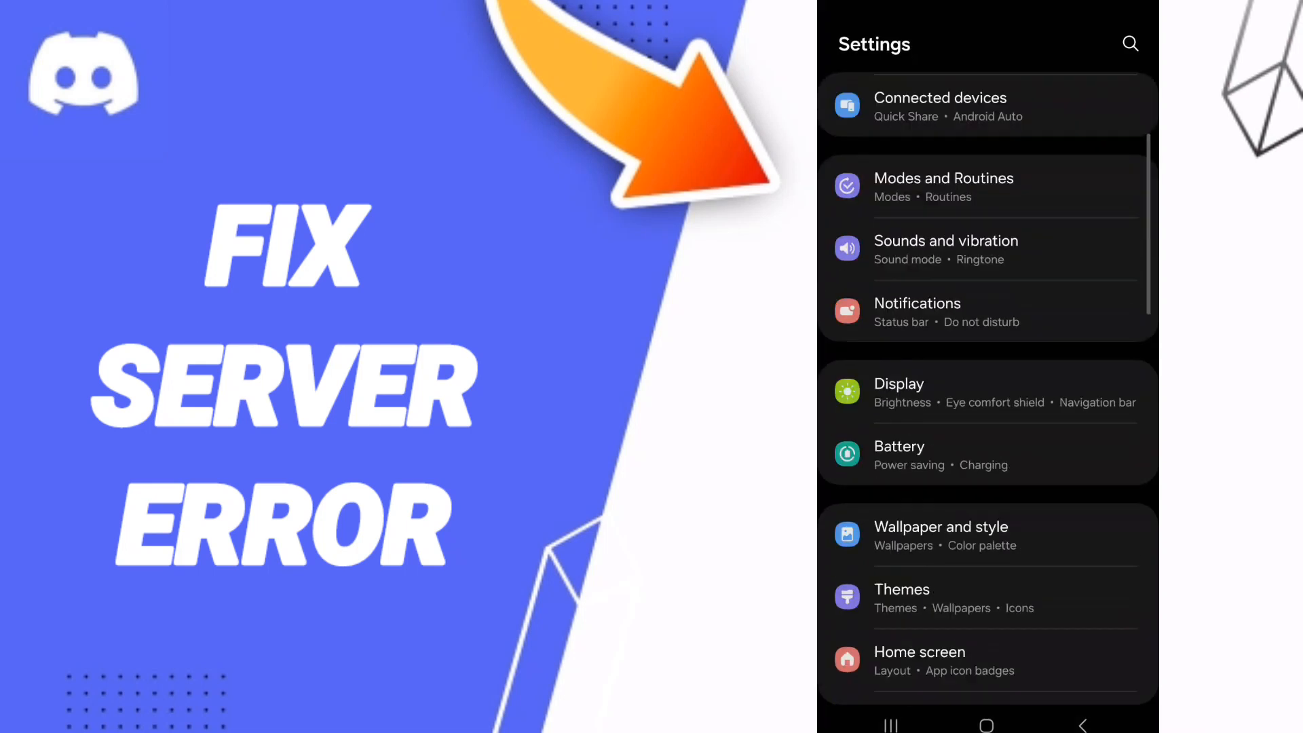
{"action": "scroll", "scroll_direction": "down", "scroll_amount": 3}
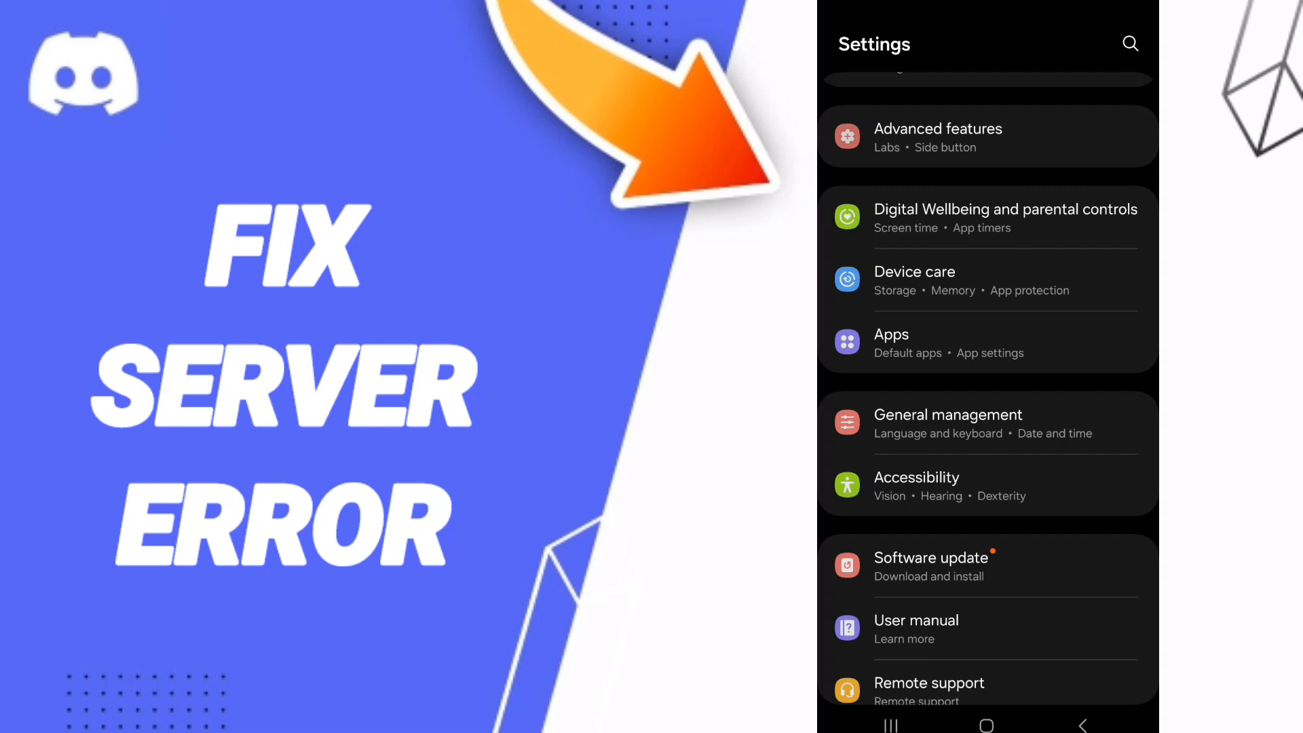
Step: Search installed apps for 'di', open Discord's App info, and confirm Force stop
{"action": "left_click", "coordinate": [918, 343]}
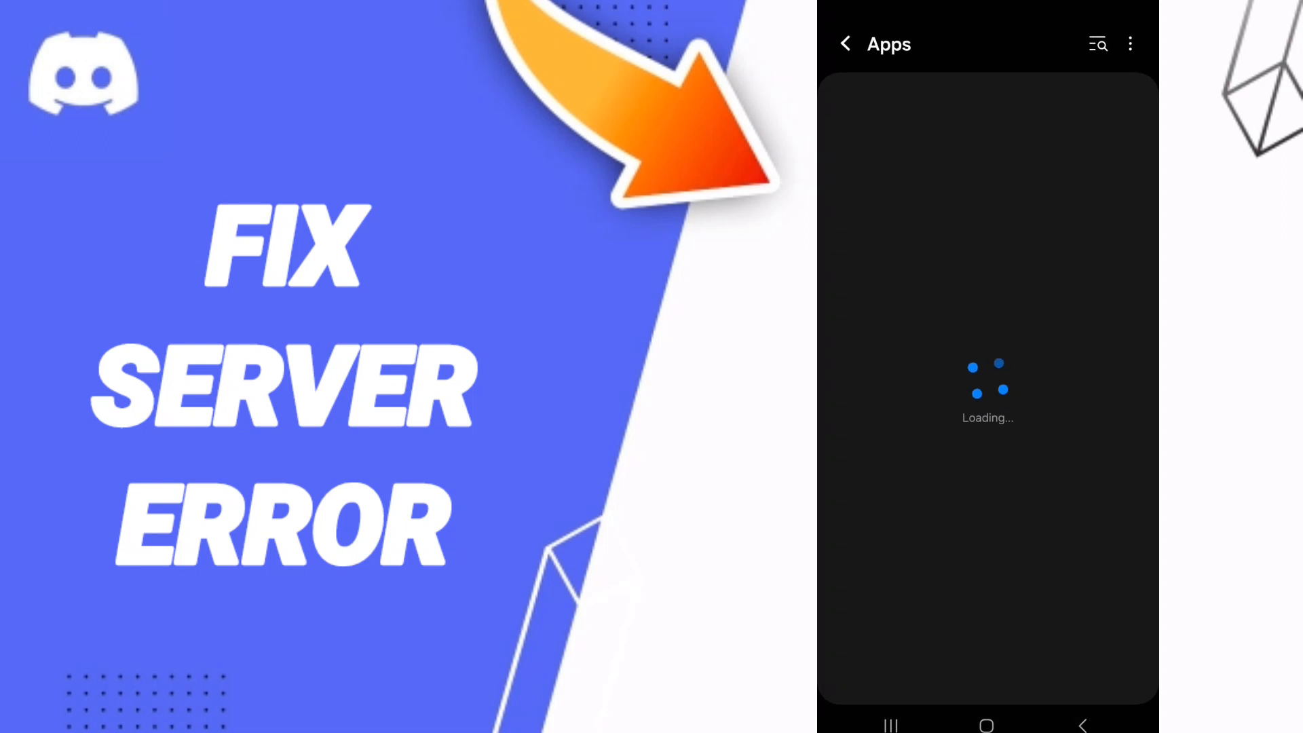
{"action": "left_click", "coordinate": [1097, 44]}
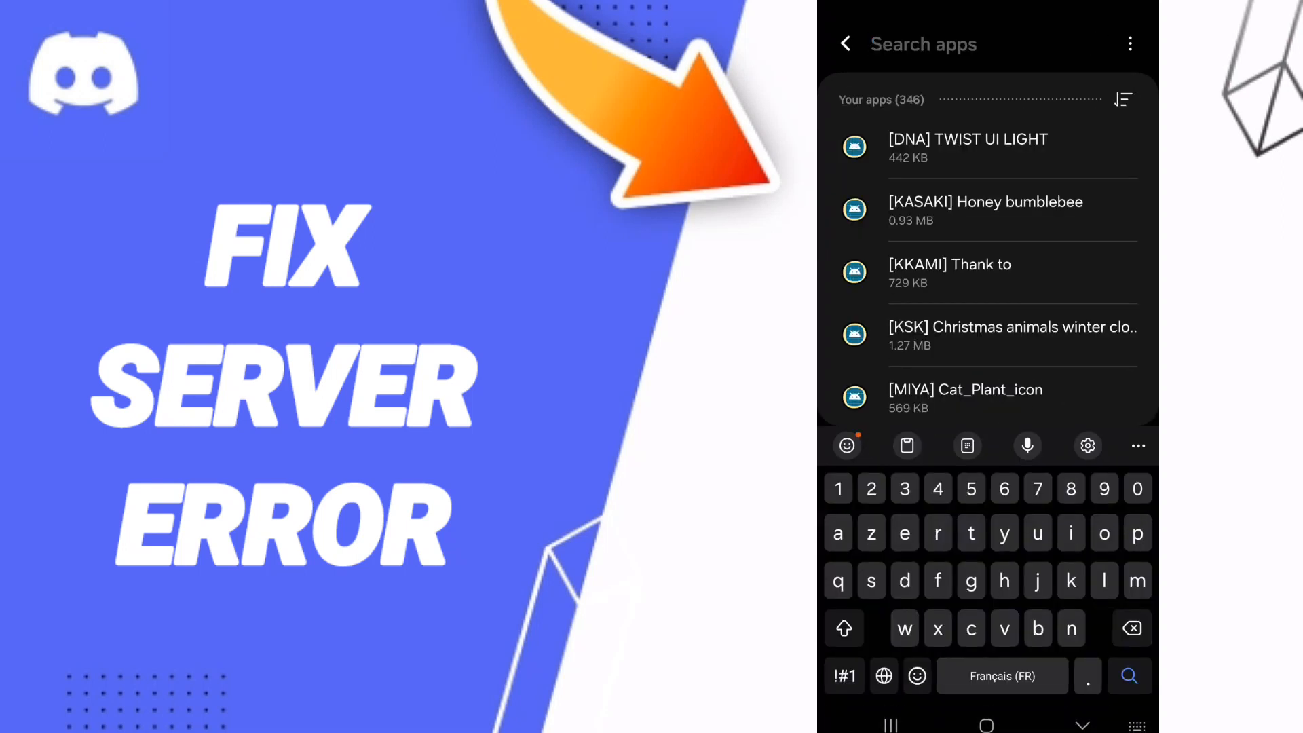
{"action": "type", "text": "dis"}
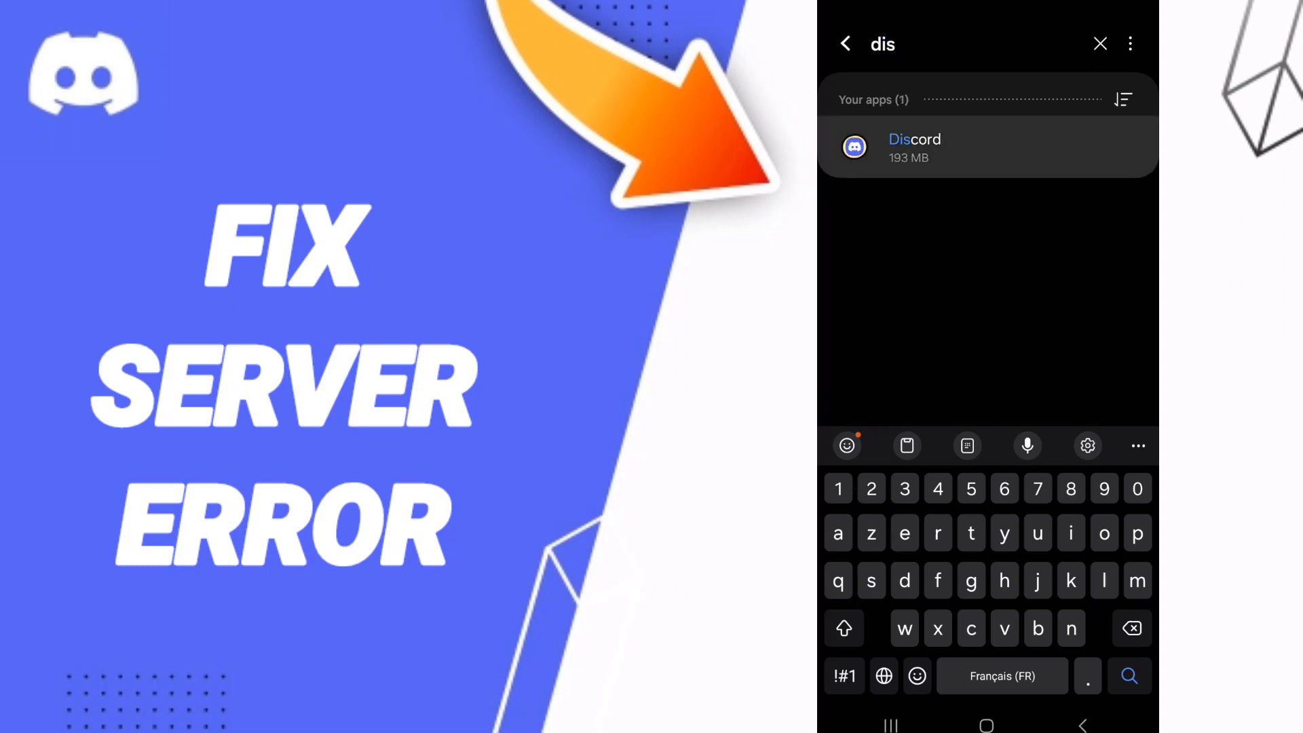
{"action": "left_click", "coordinate": [914, 146]}
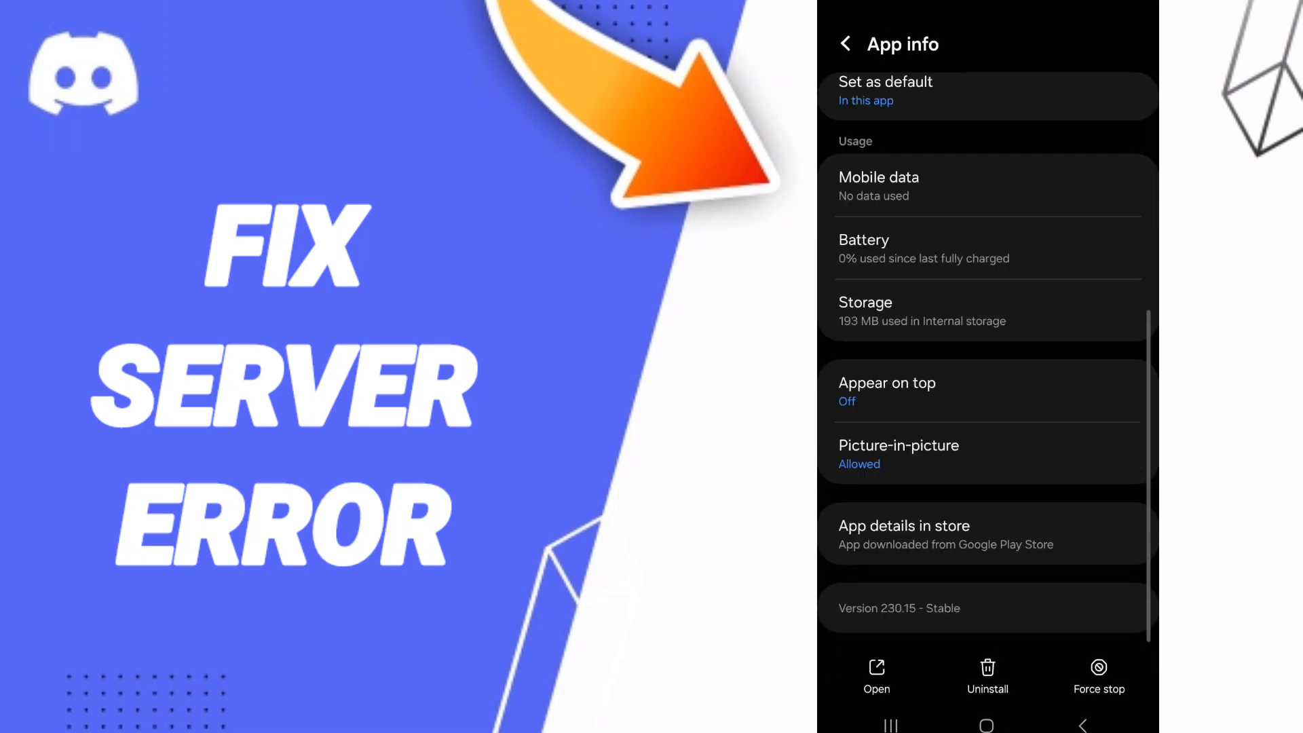
{"action": "left_click", "coordinate": [1098, 666]}
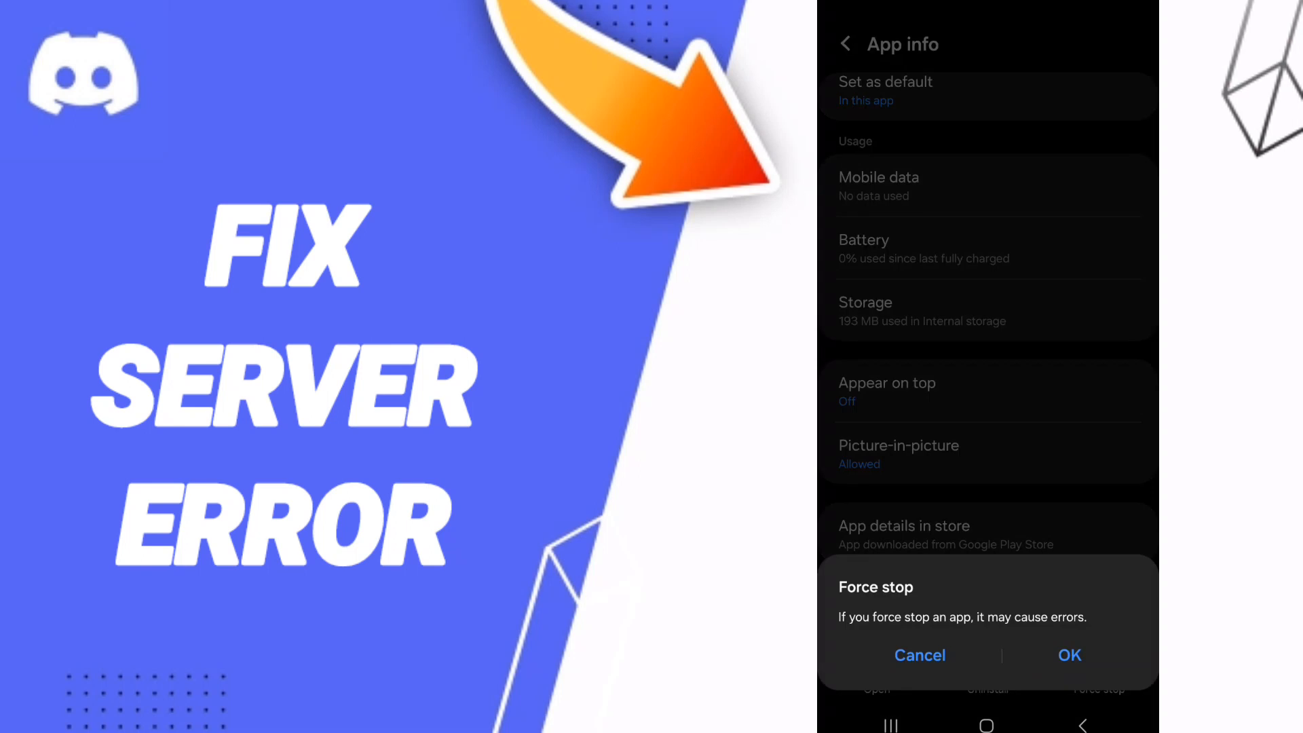
{"action": "left_click", "coordinate": [919, 655]}
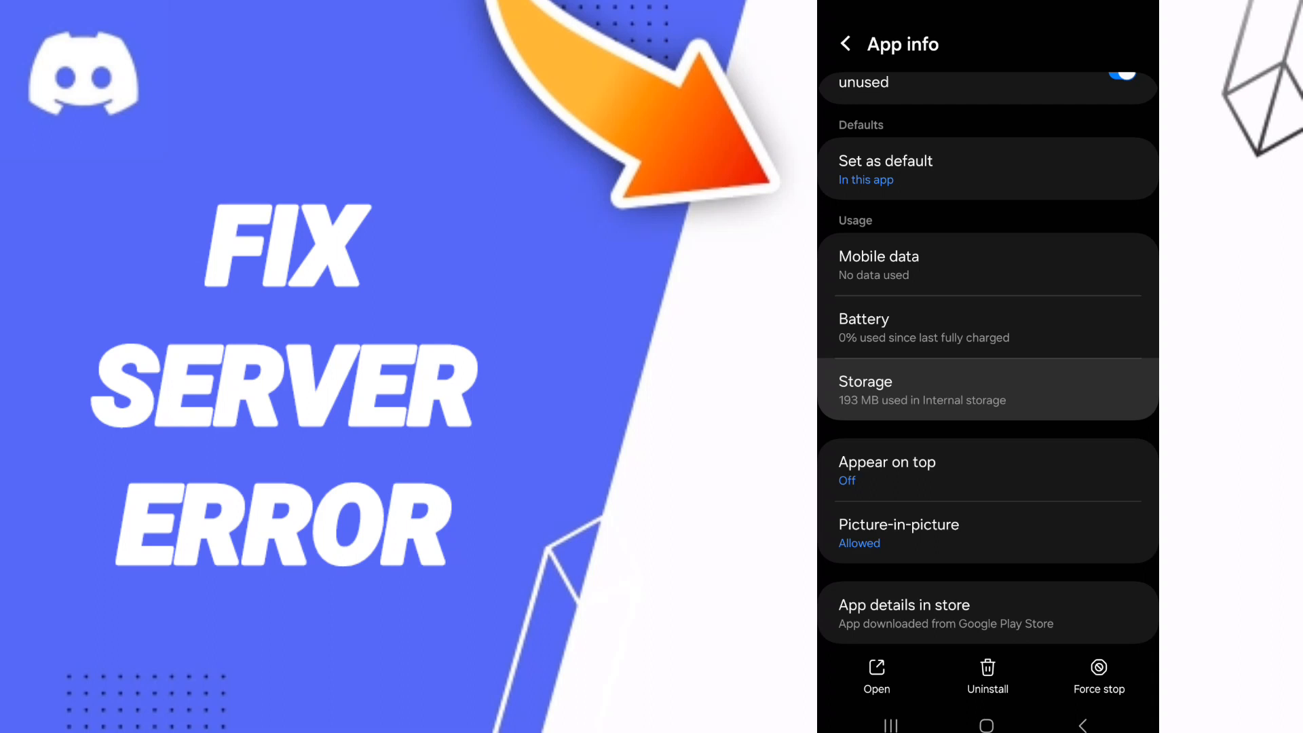
Step: Open Discord's Storage page and clear its cached files
{"action": "left_click", "coordinate": [986, 390]}
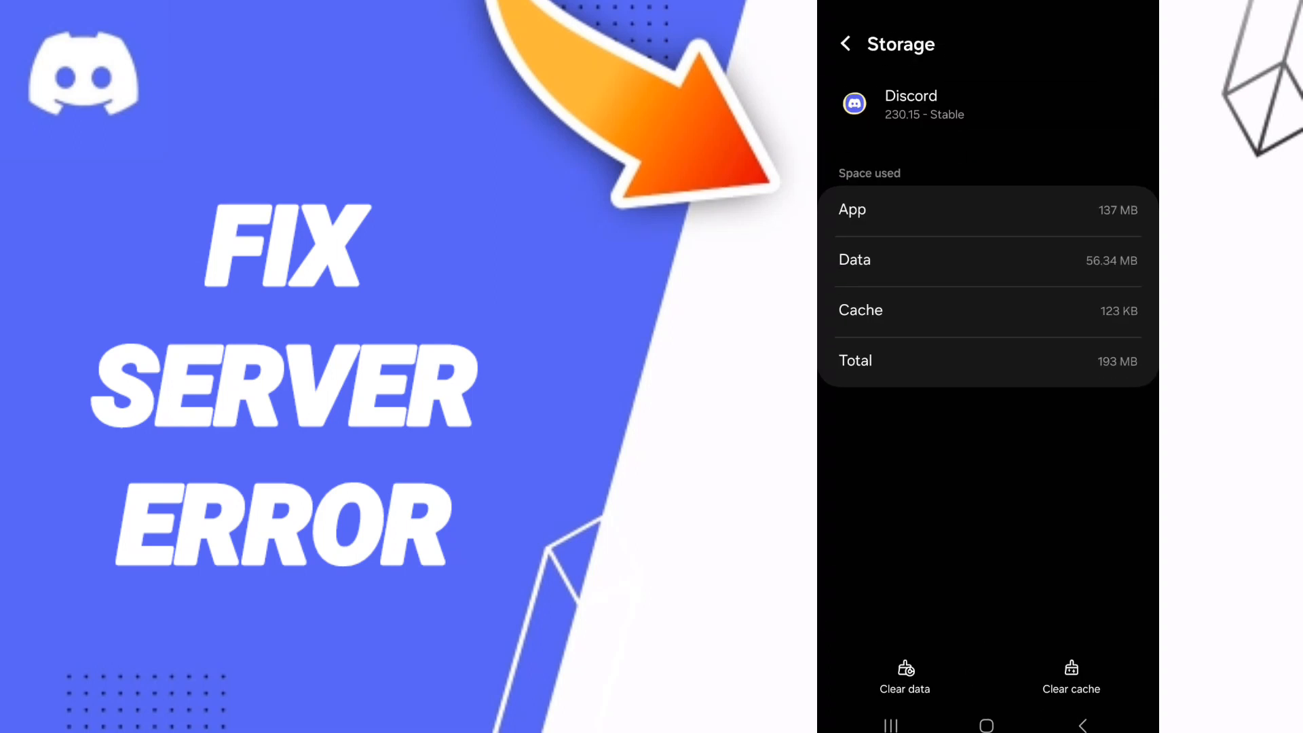
{"action": "left_click", "coordinate": [1070, 677]}
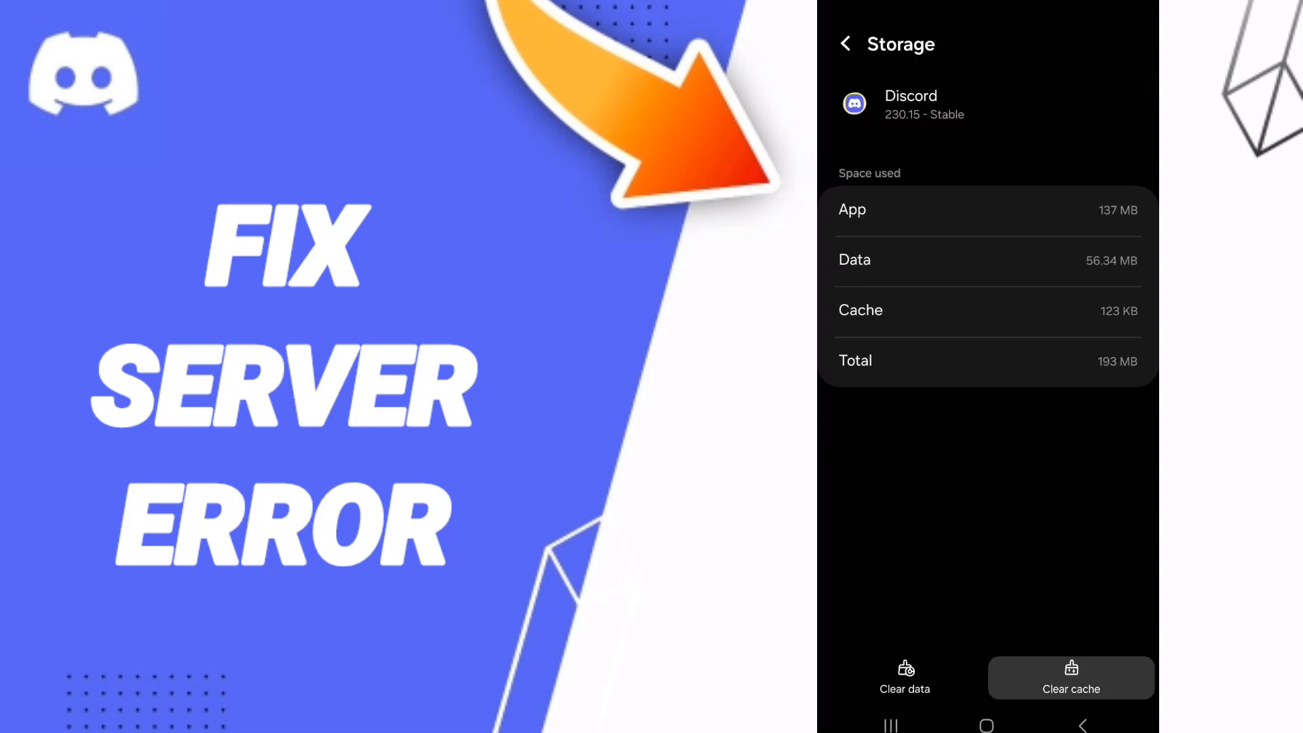
{"action": "left_click", "coordinate": [904, 677]}
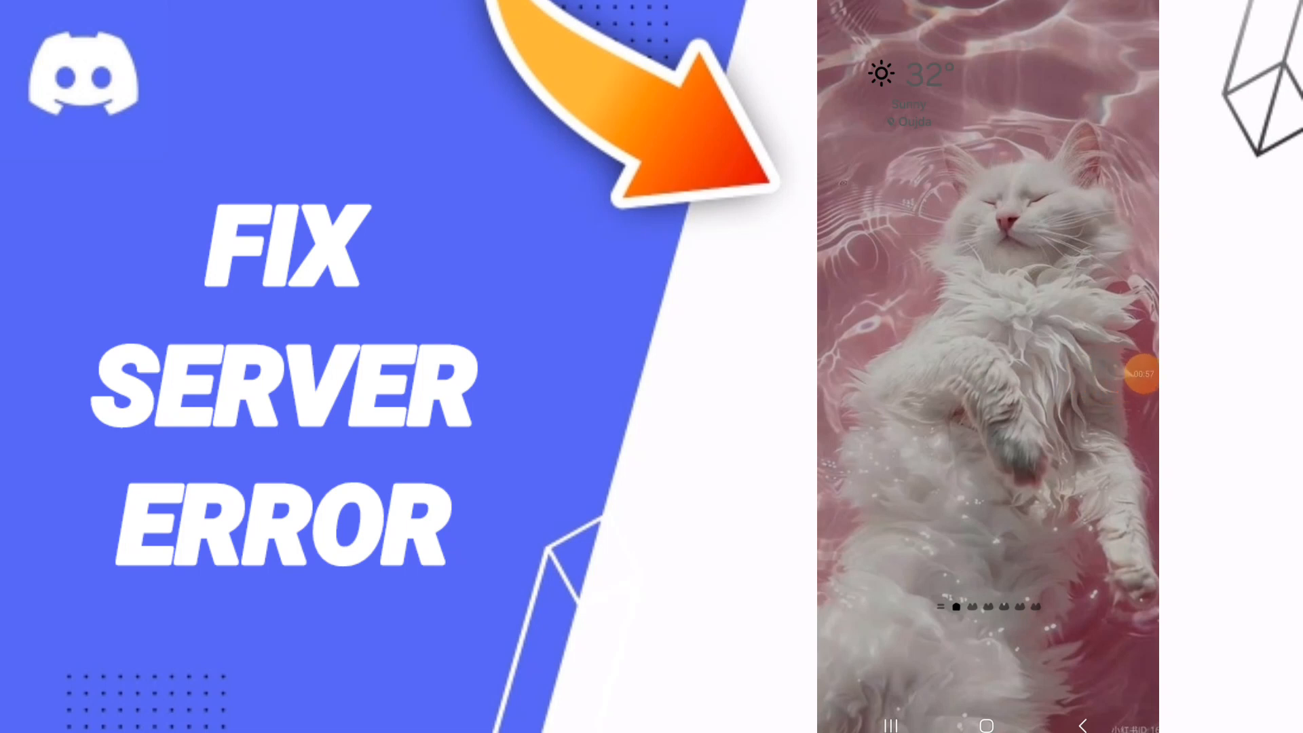
Step: Go back to the home screen with the cat wallpaper
{"action": "left_click", "coordinate": [1144, 379]}
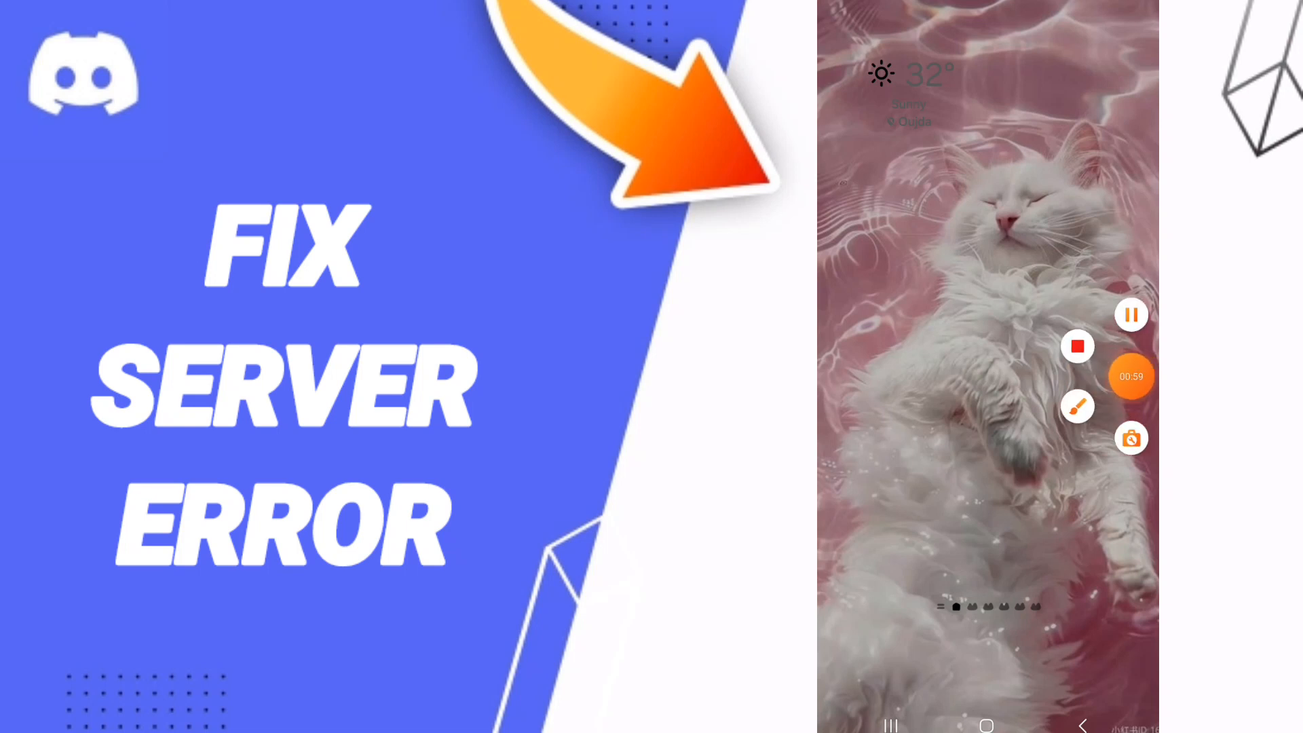